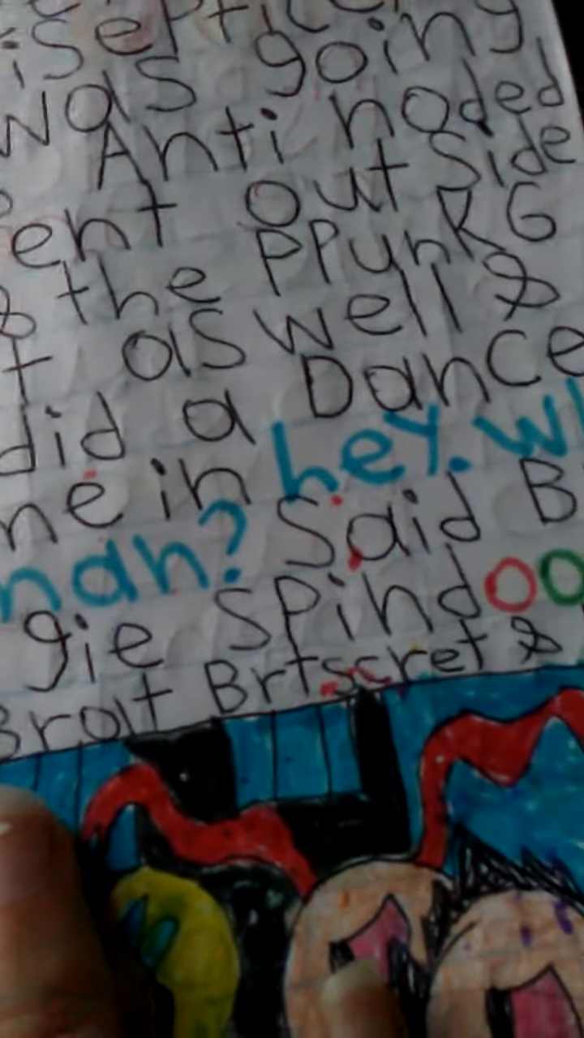
{"action": "scroll", "scroll_direction": "down", "scroll_amount": 3}
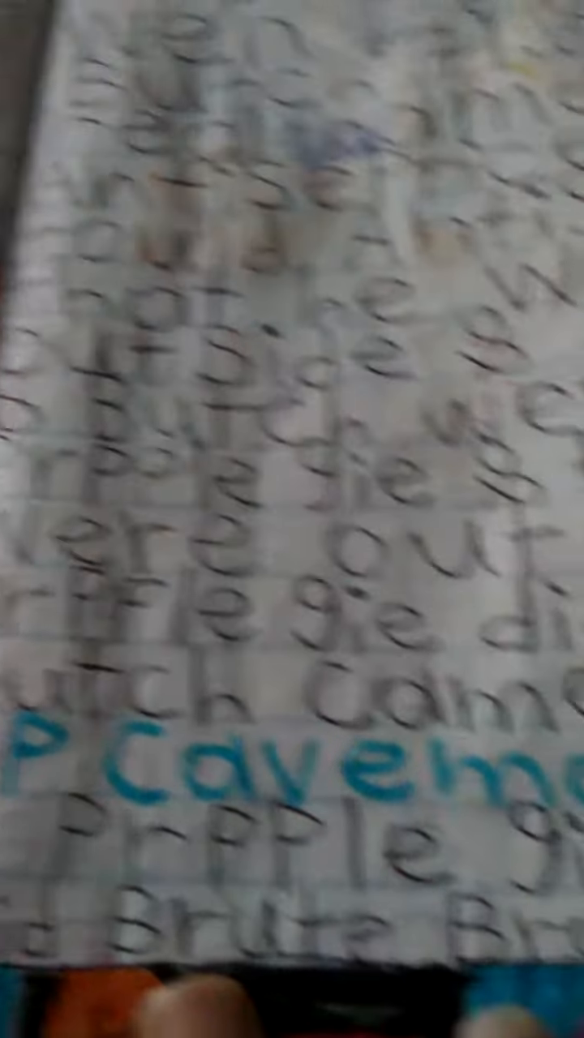
{"action": "scroll", "scroll_direction": "down", "scroll_amount": 3}
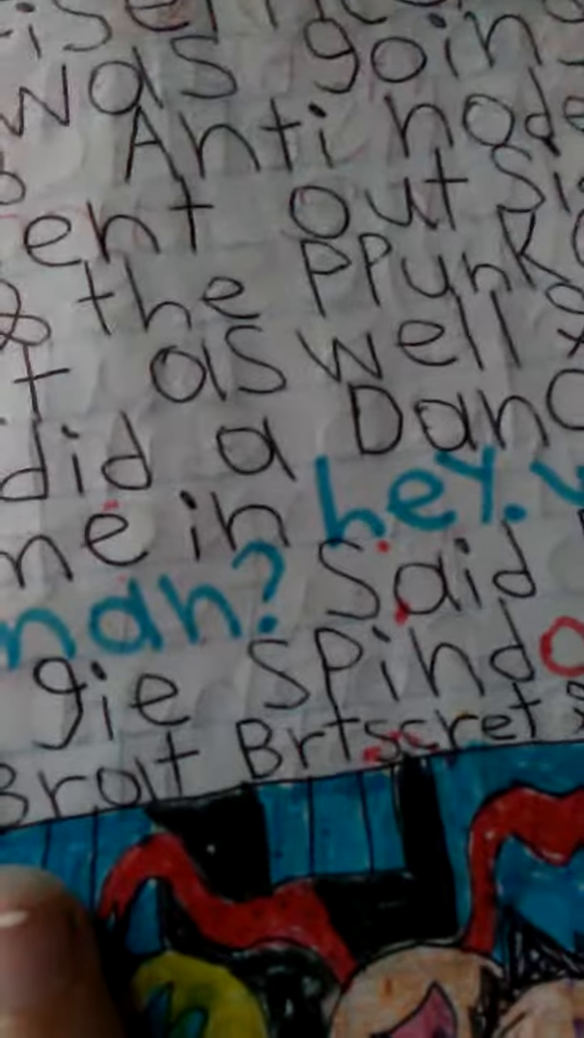